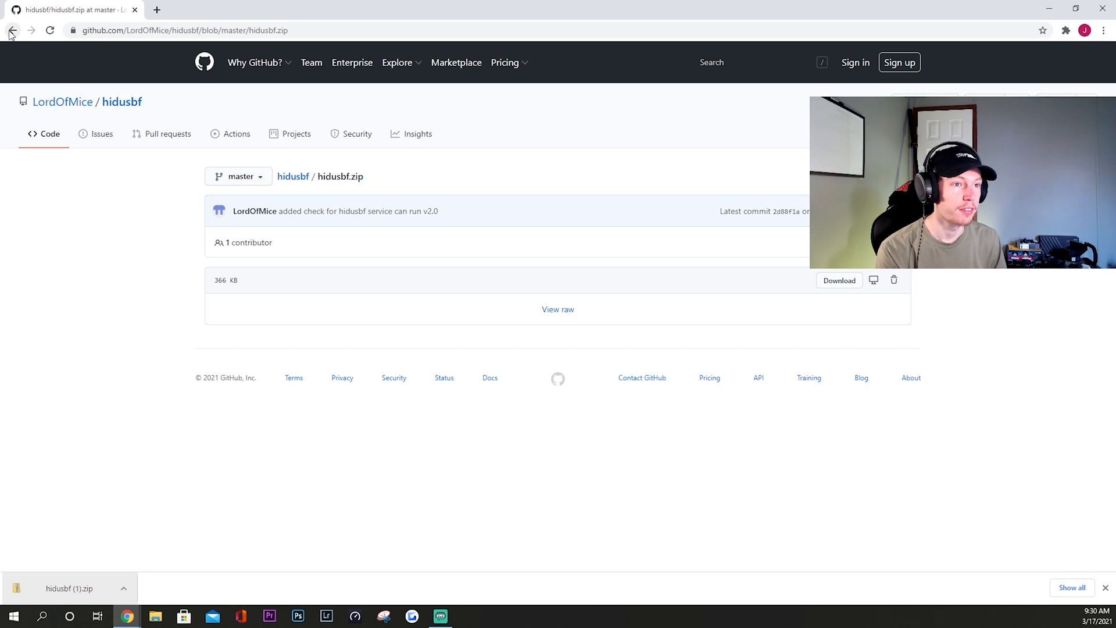
mouse_move(553, 186)
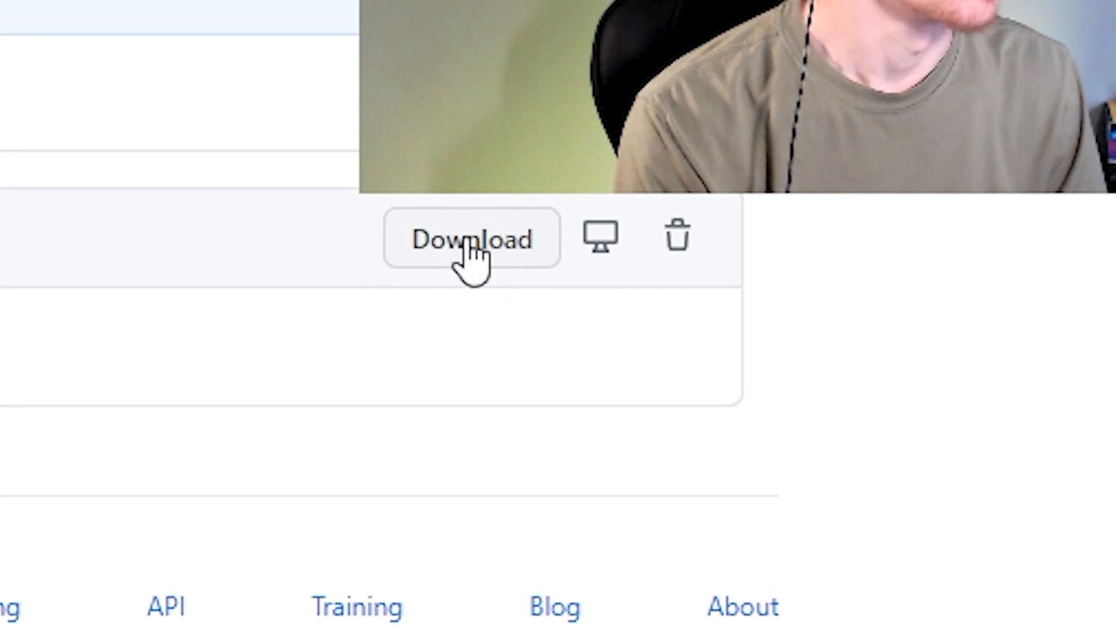
Download the hidusbf.zip archive from the GitHub repository
left_click(467, 240)
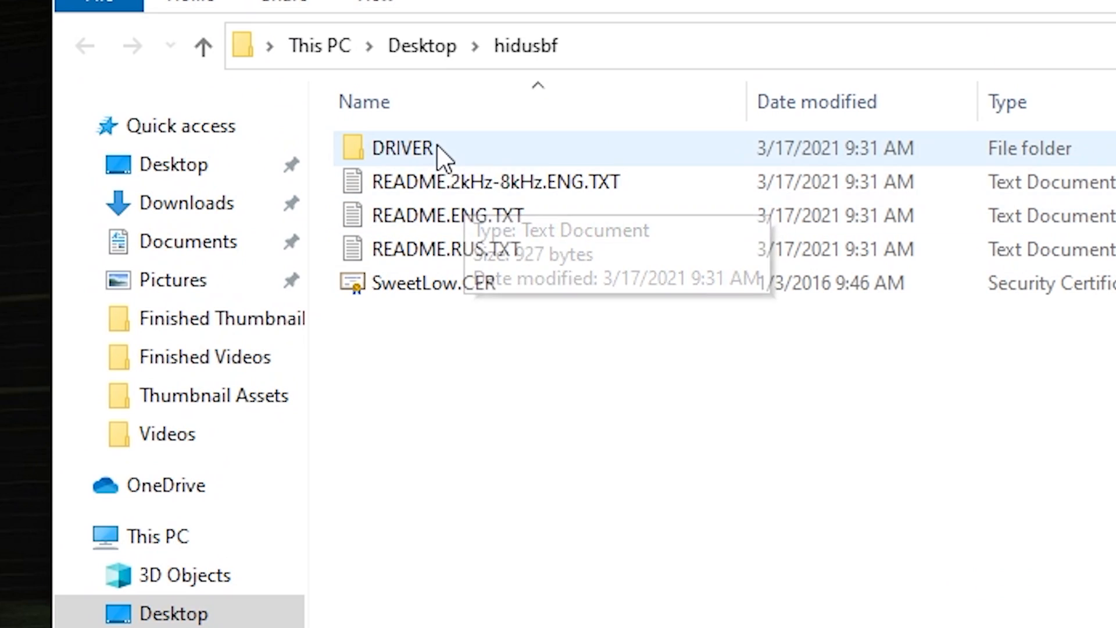
Launch Setup.exe from the DRIVER folder of the extracted hidusbf files
double_click(403, 147)
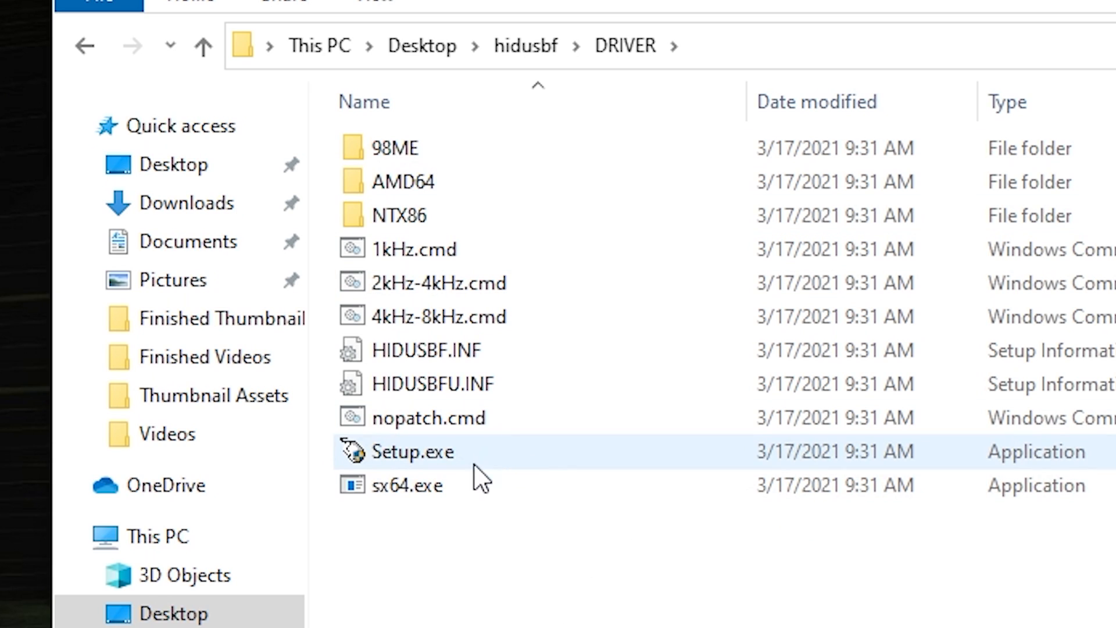
mouse_move(444, 470)
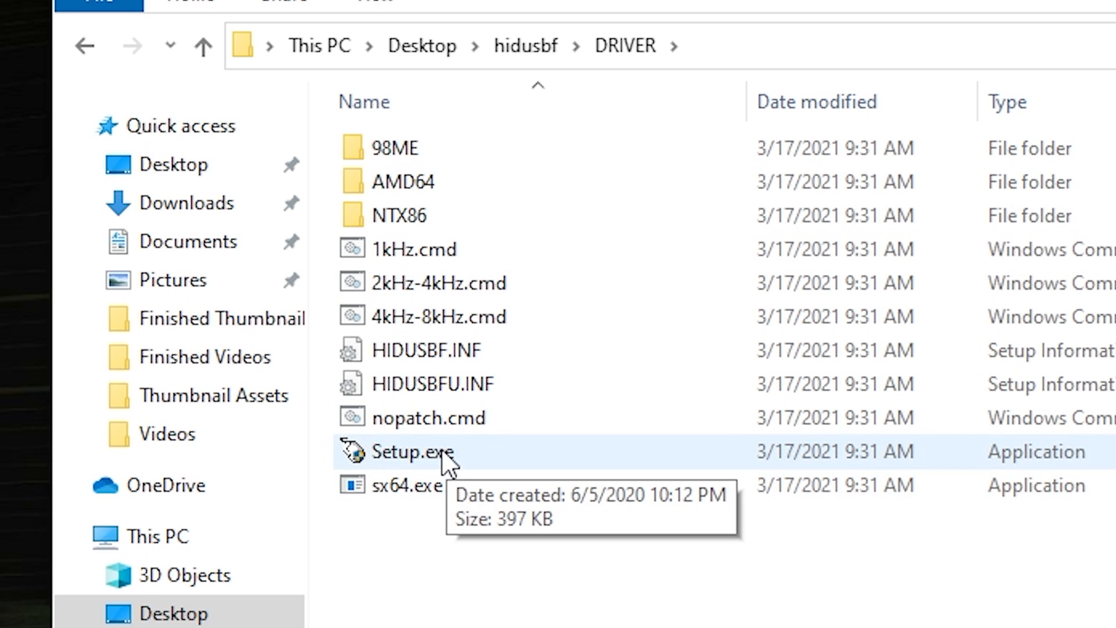
double_click(410, 451)
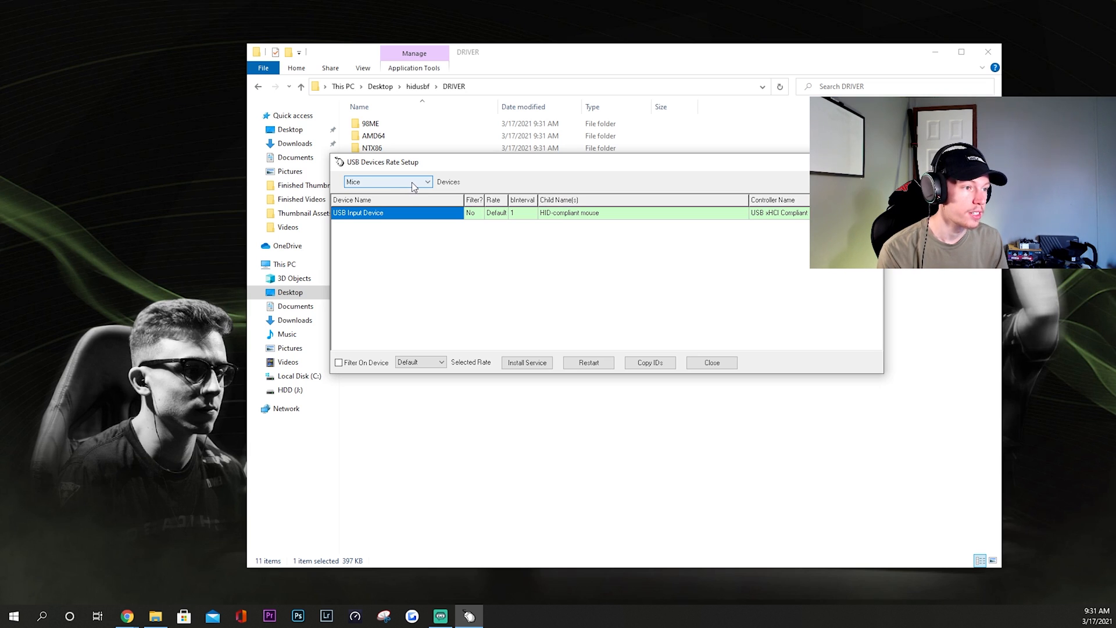
mouse_move(426, 183)
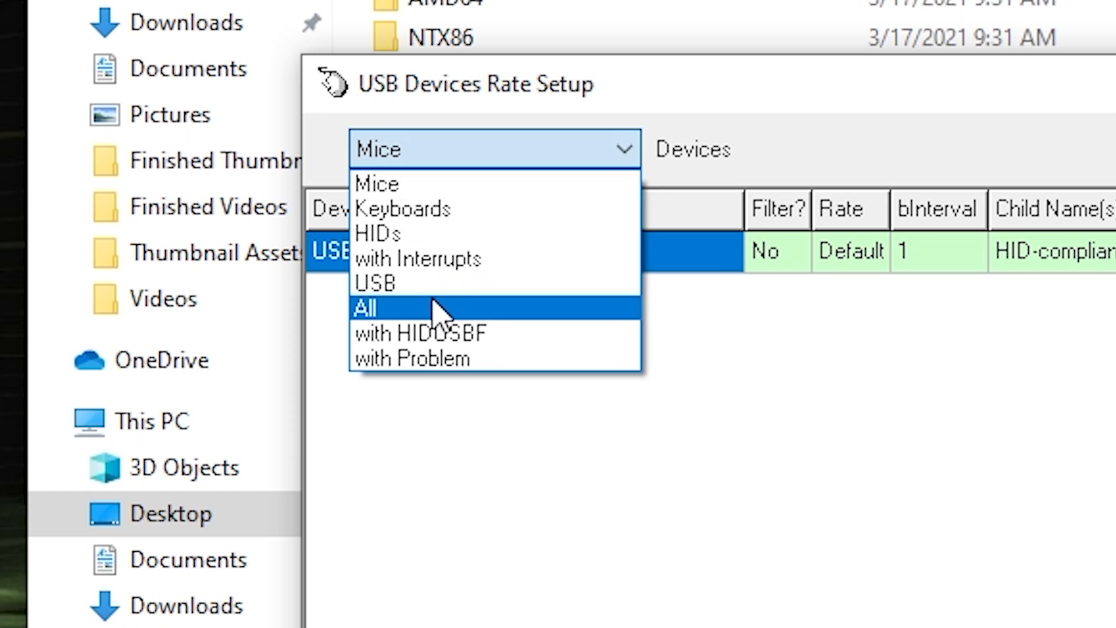
Switch the device list from mice only to All so the game controller appears
left_click(365, 308)
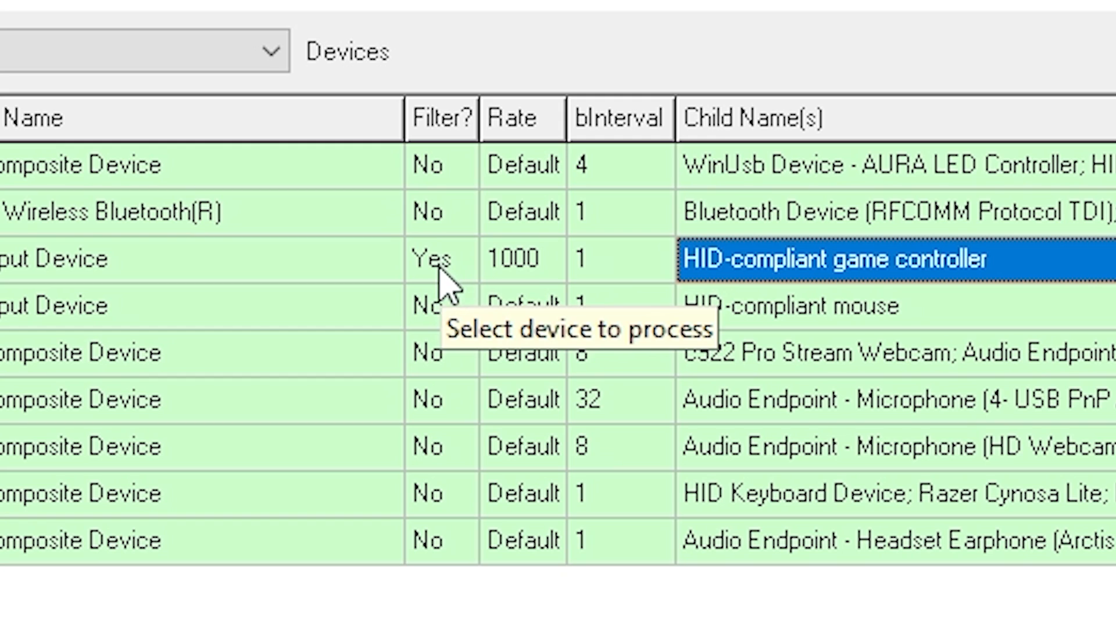
mouse_move(602, 277)
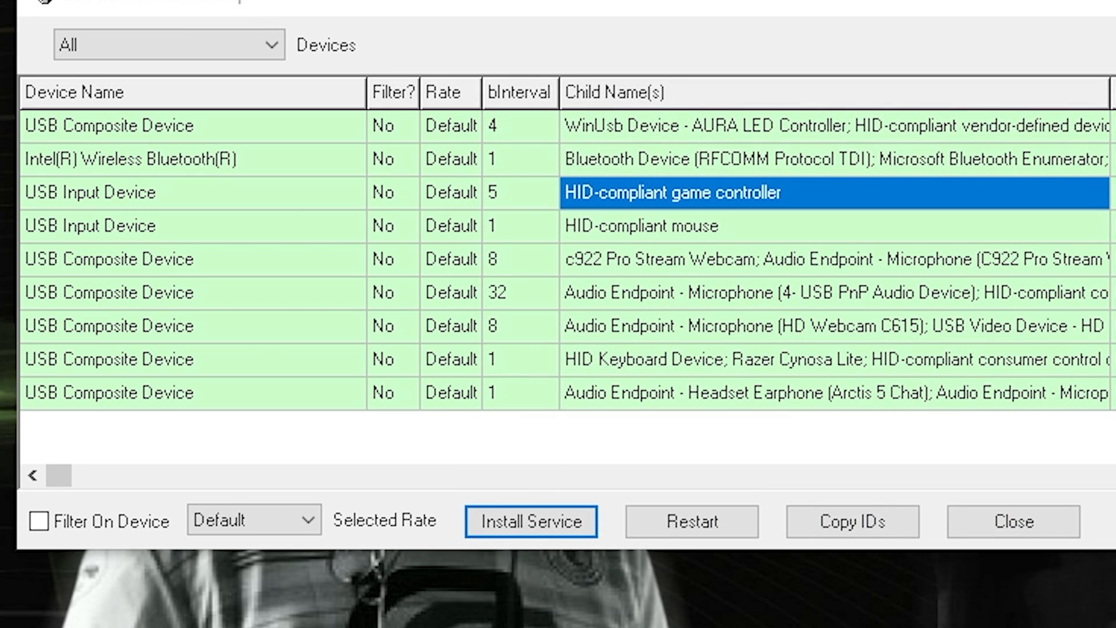
Enable filtering at rate 1000 on the HID-compliant game controller and install the service, accepting the prompts
left_click(532, 520)
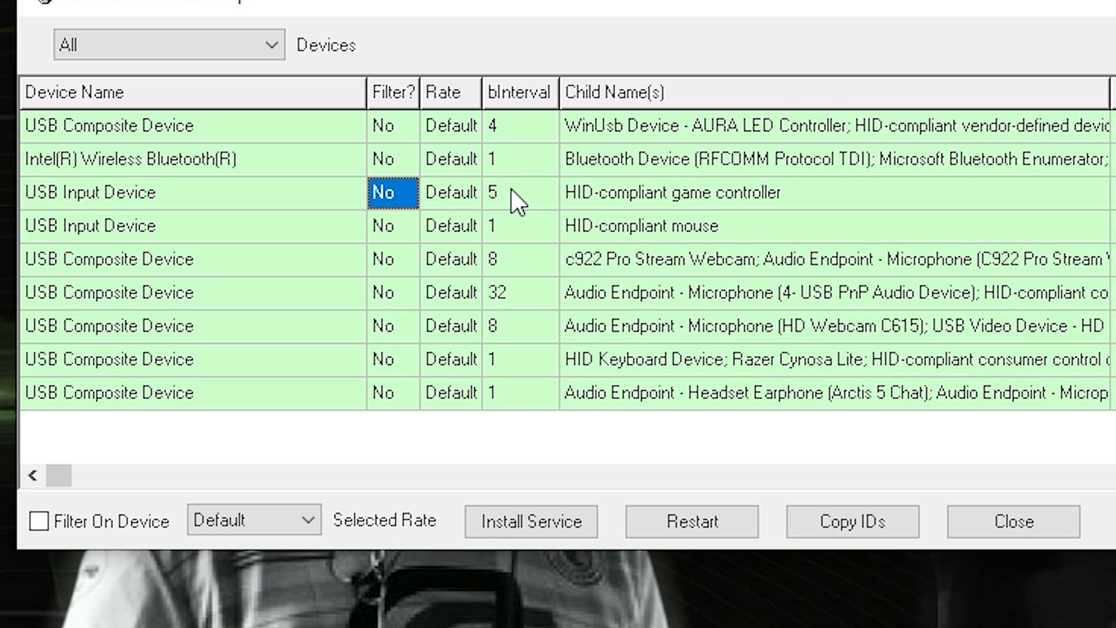
left_click(451, 193)
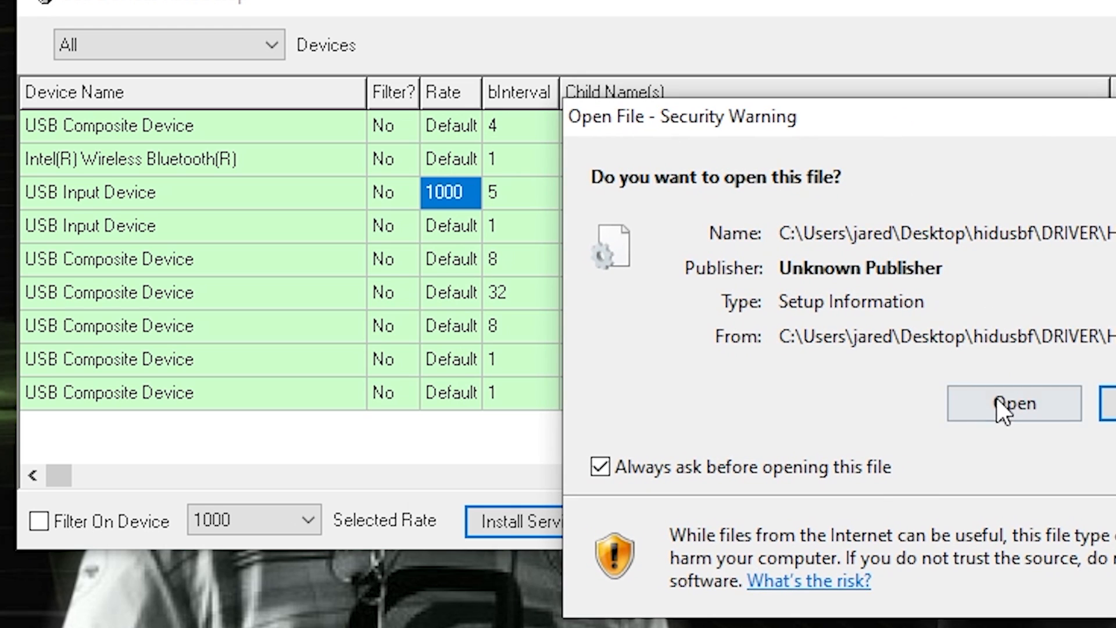
left_click(1013, 404)
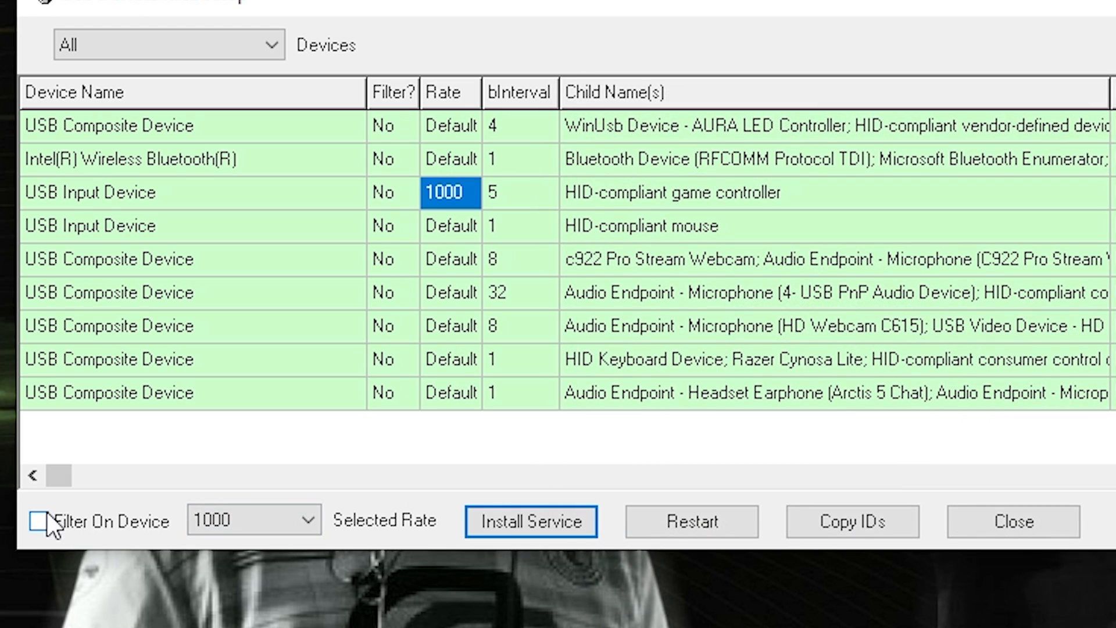
left_click(41, 521)
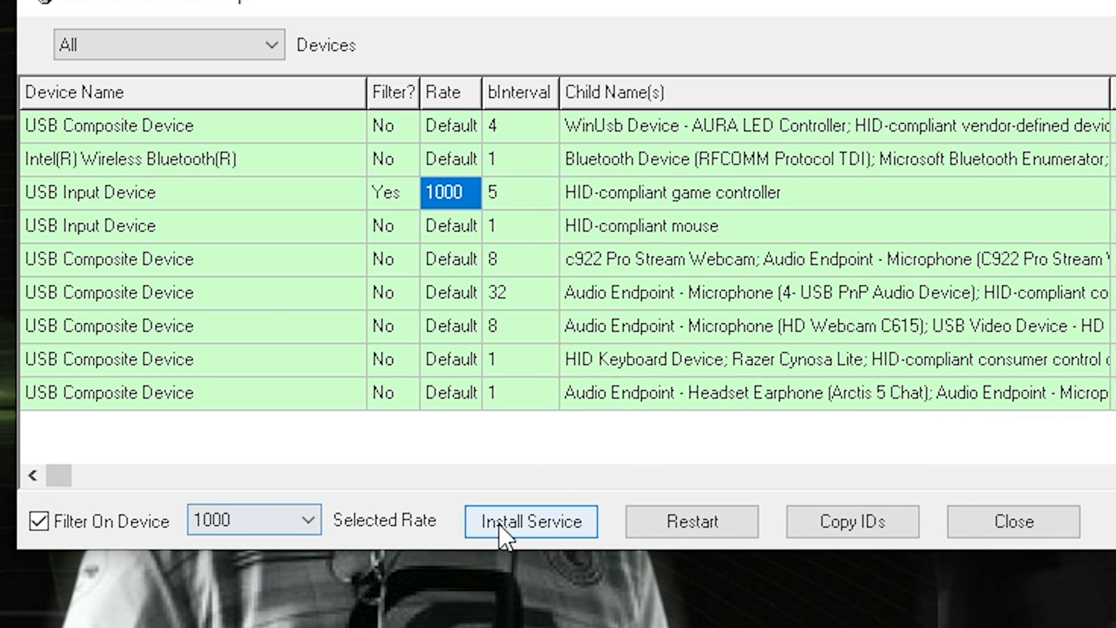
mouse_move(871, 421)
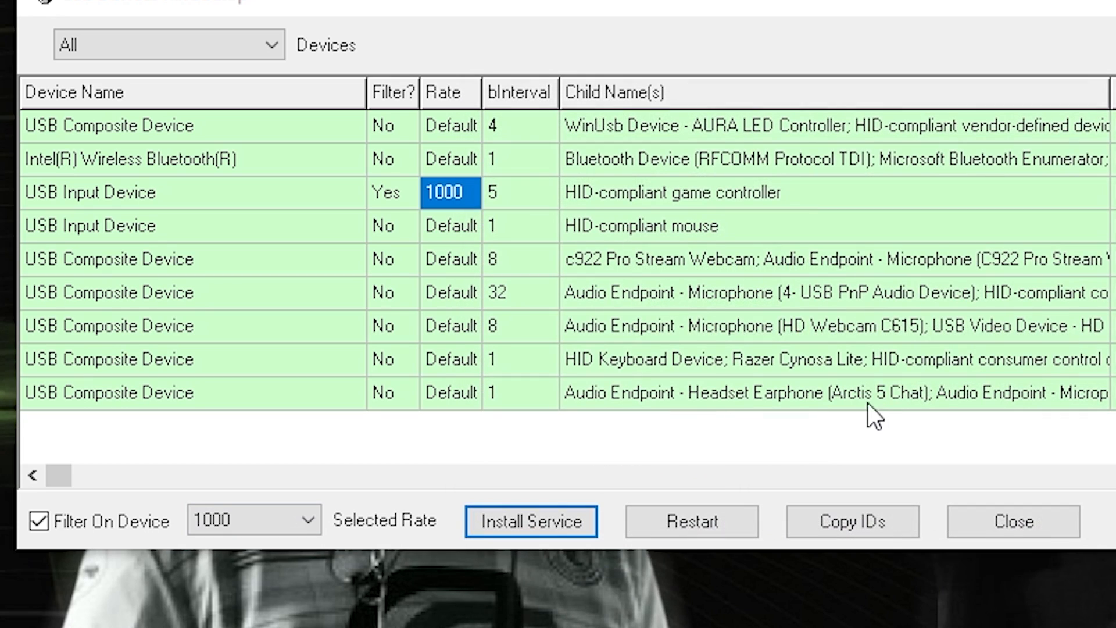
left_click(531, 520)
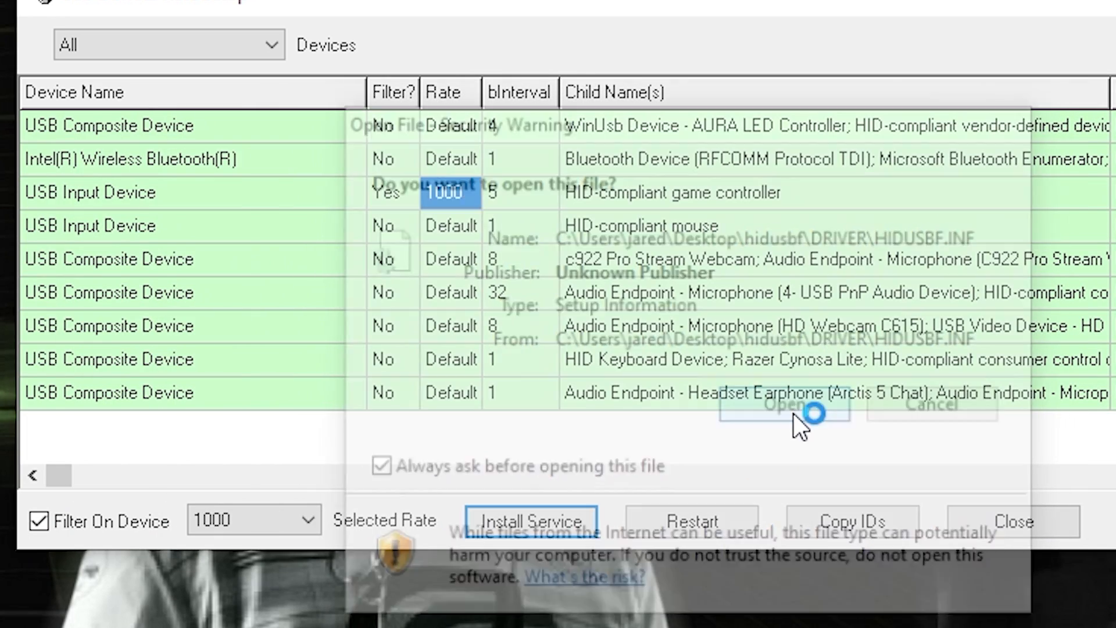
left_click(784, 413)
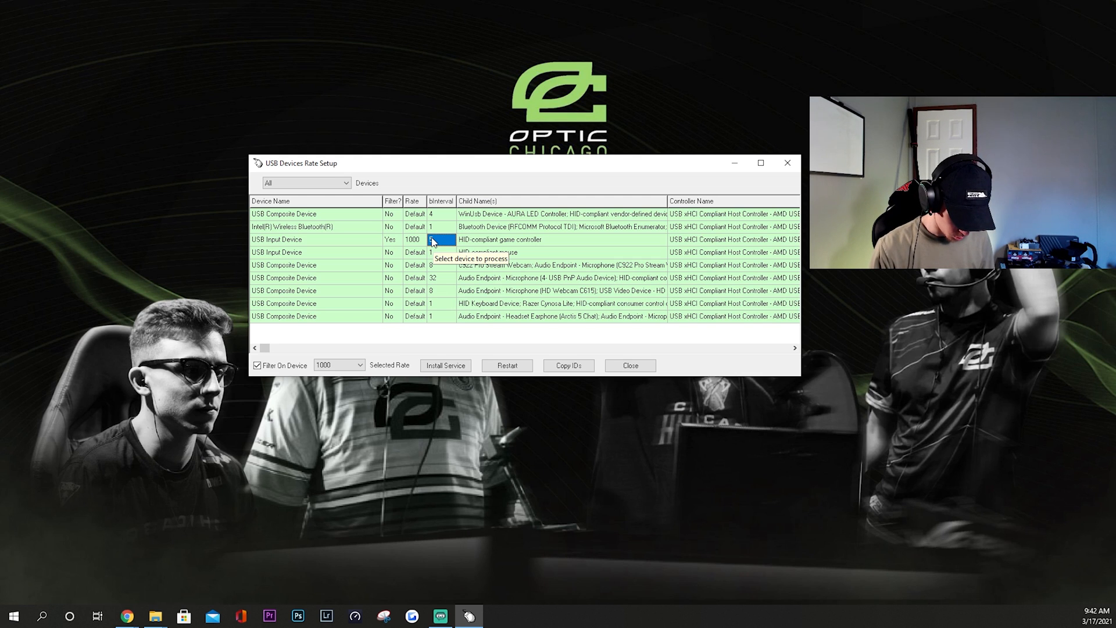
Verify the game controller reads bInterval 1, Rate 1000 and Filter Yes
left_click(259, 365)
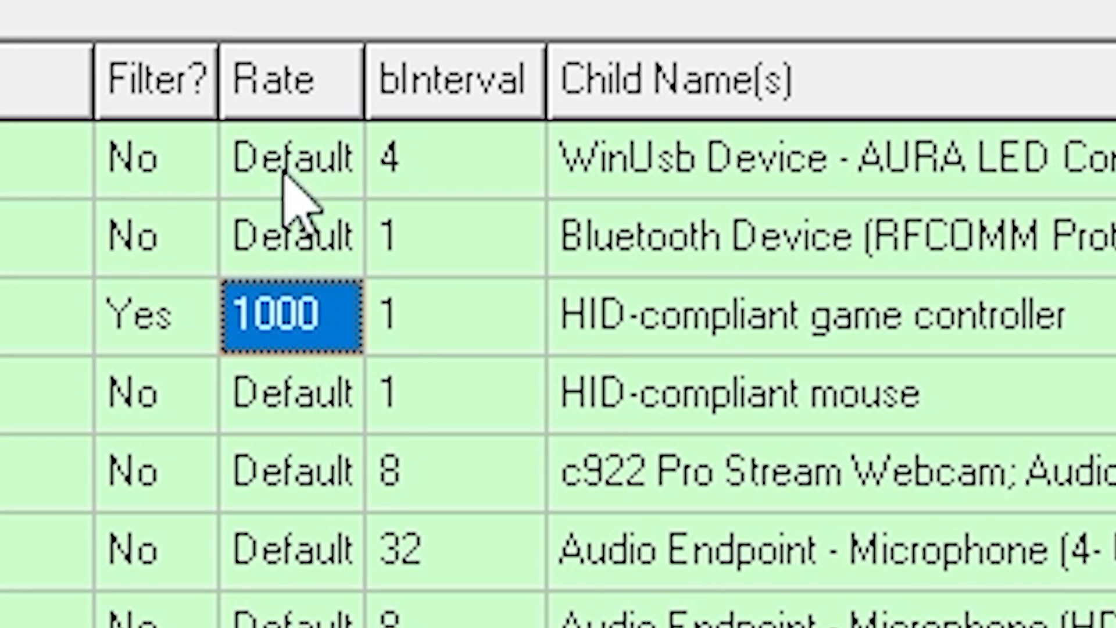
left_click(455, 316)
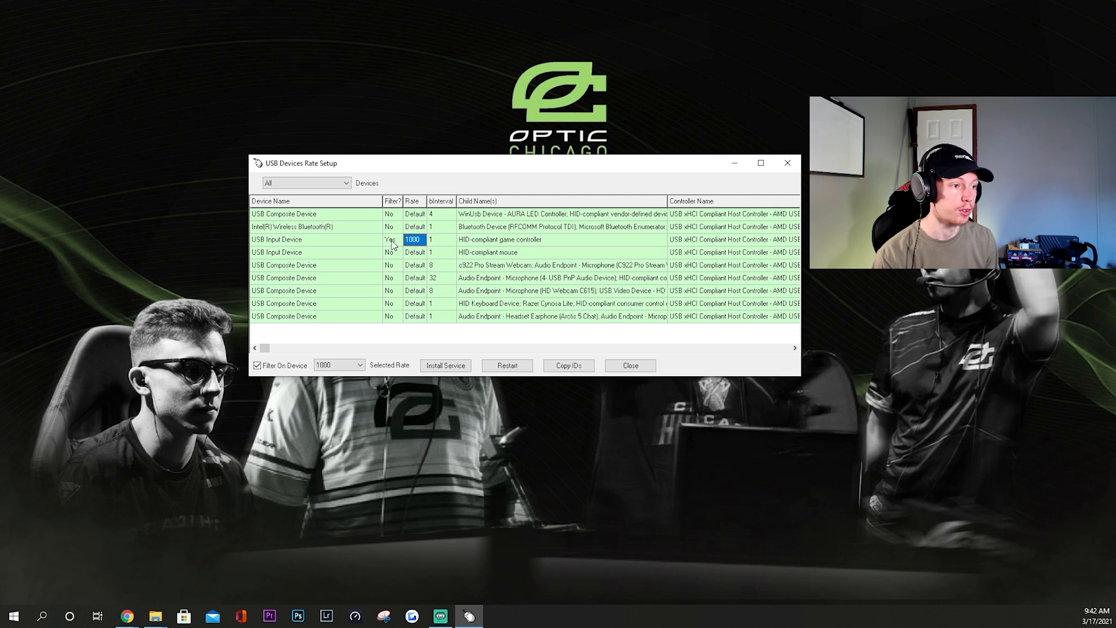
left_click(391, 240)
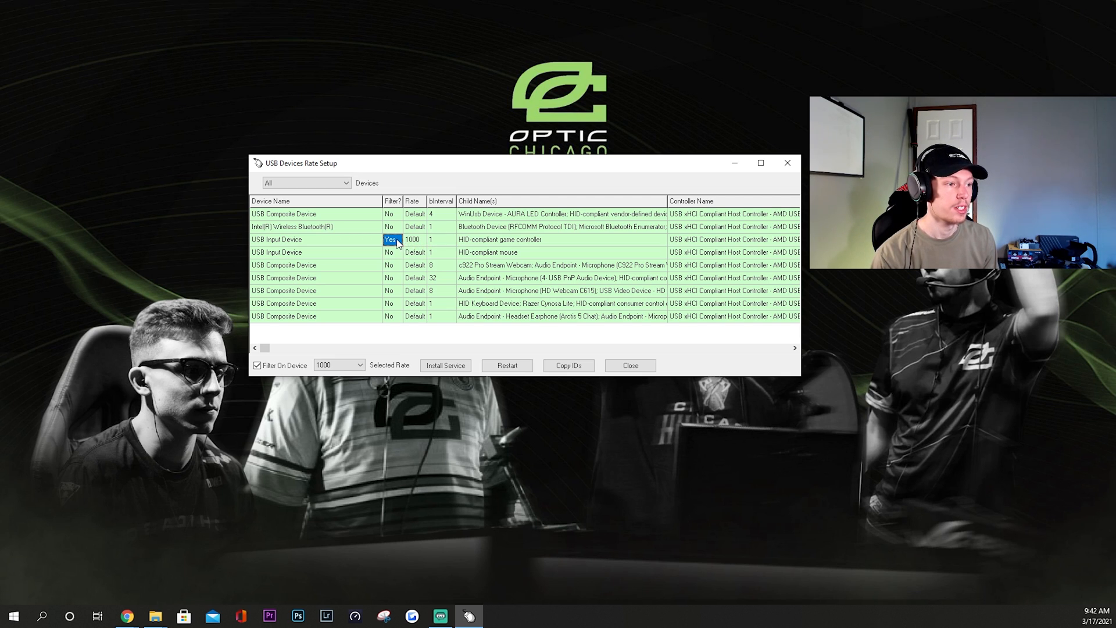